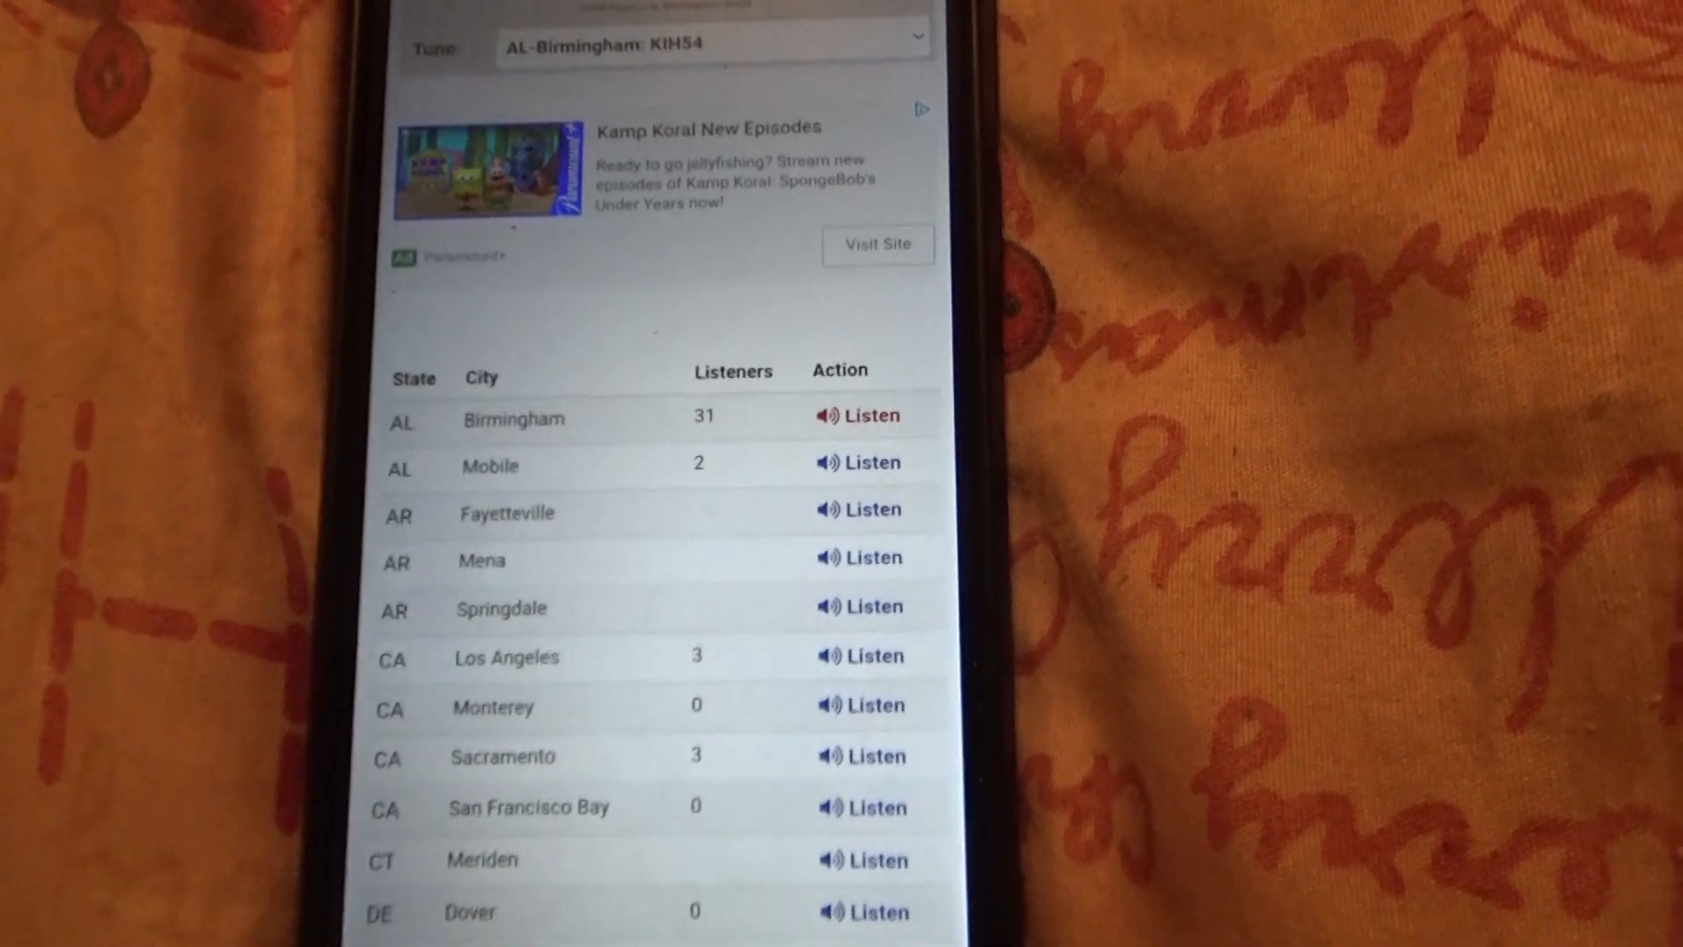
pyautogui.scroll(-3)
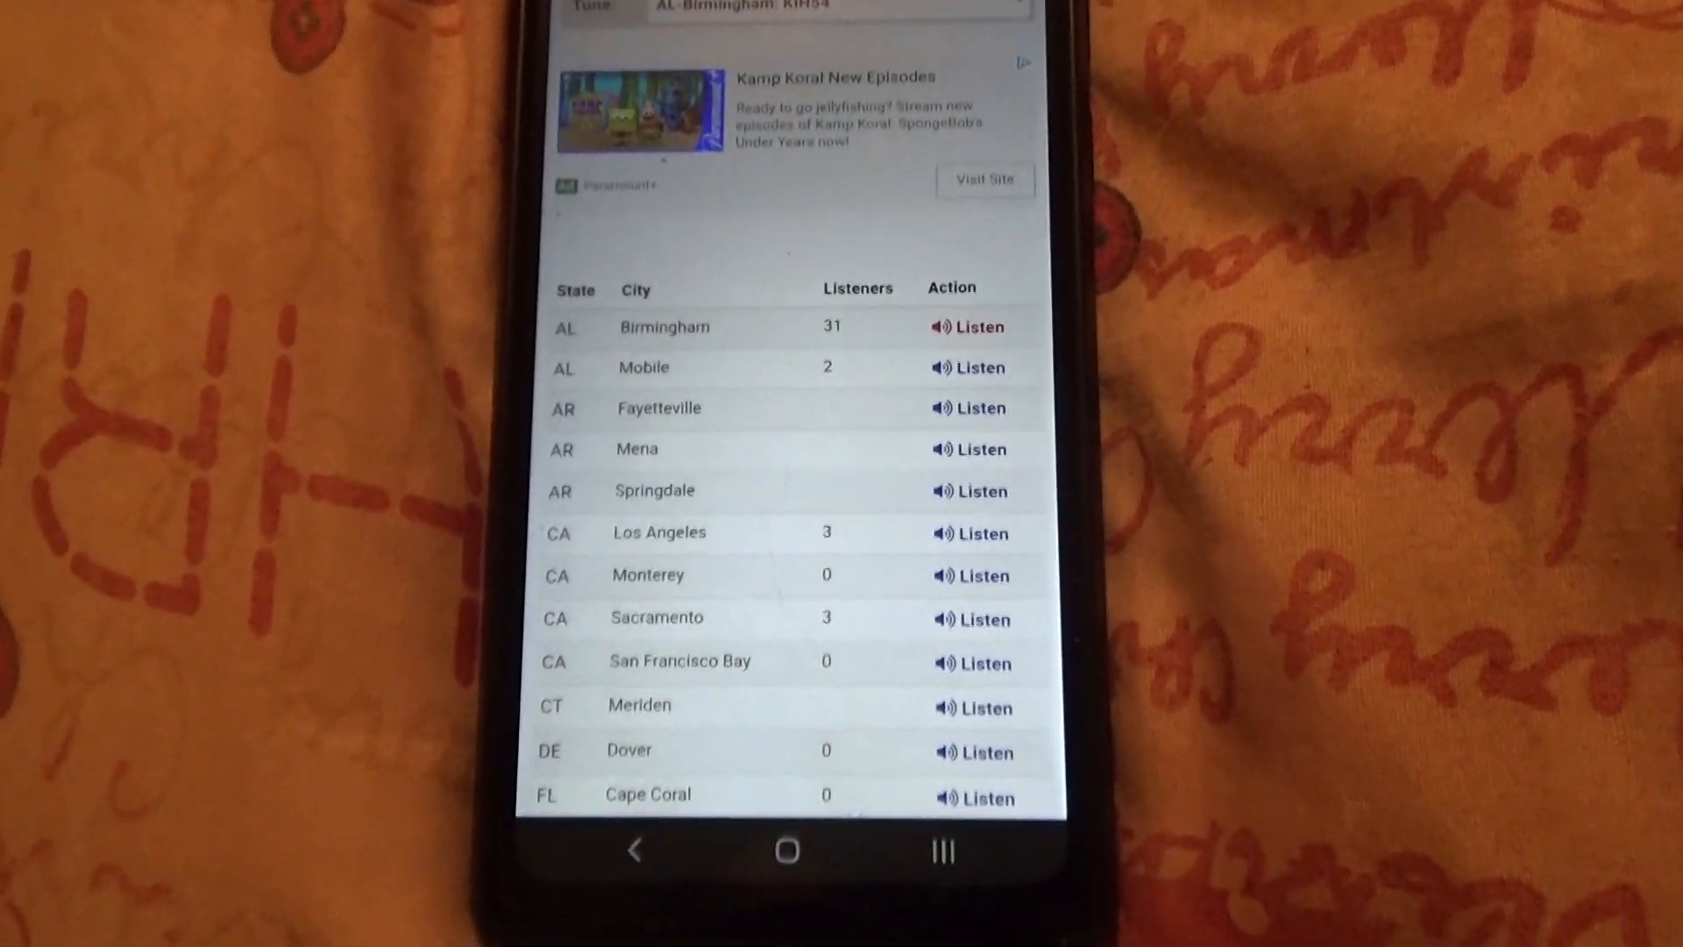
pyautogui.scroll(-3)
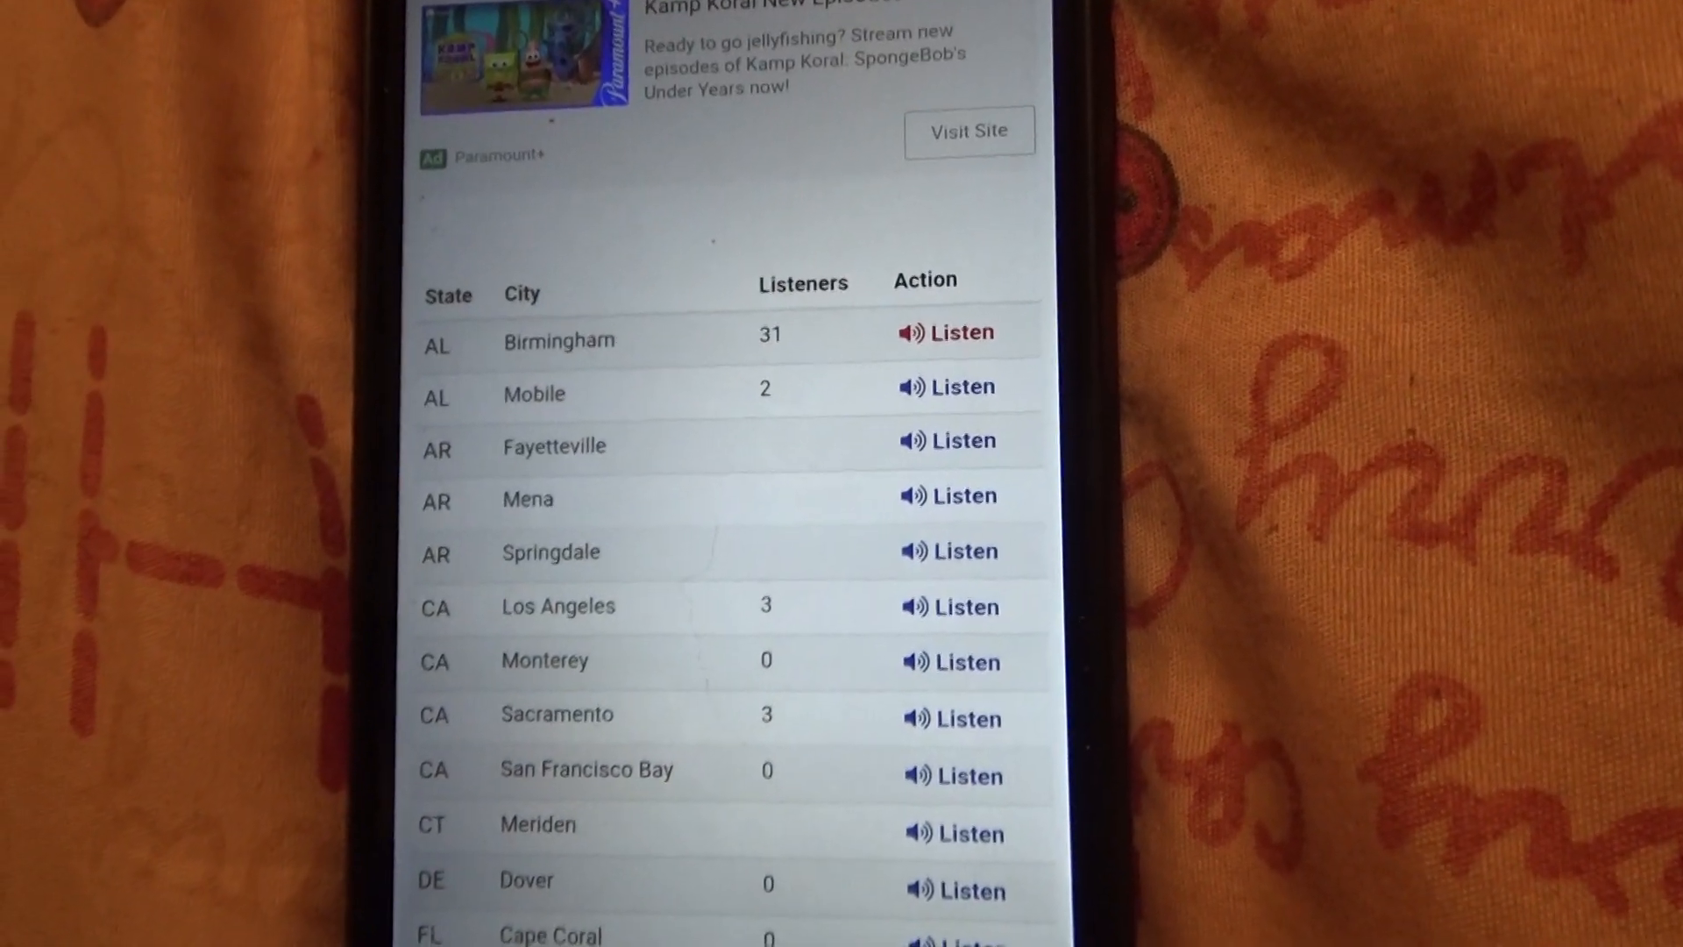